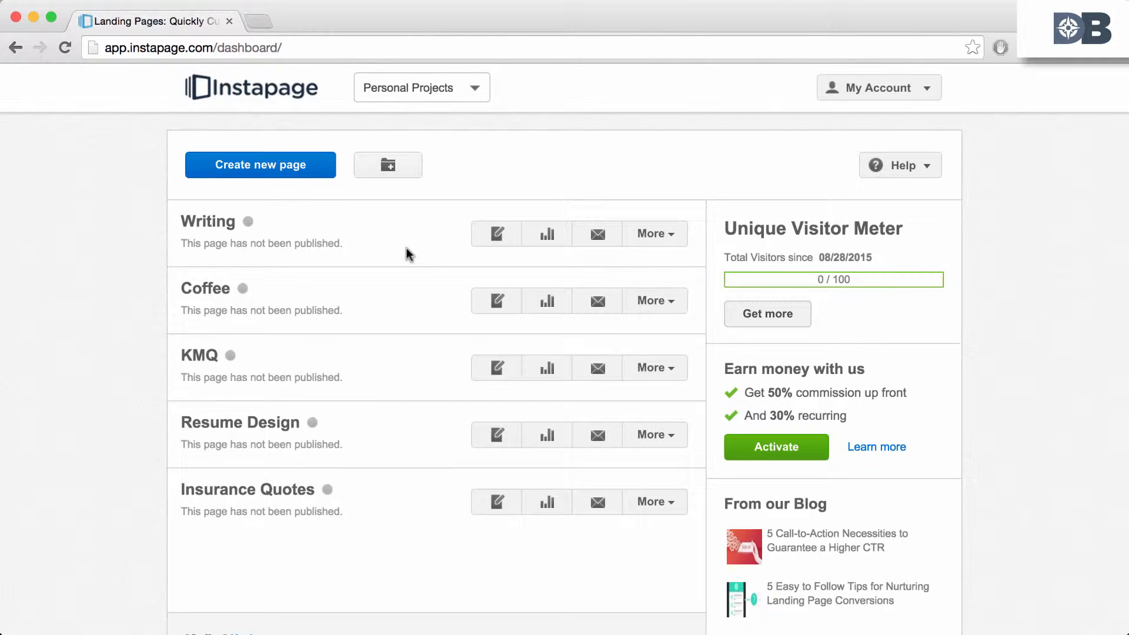
# Step: Start a new page from the dashboard to bring up the template options
pyautogui.click(260, 164)
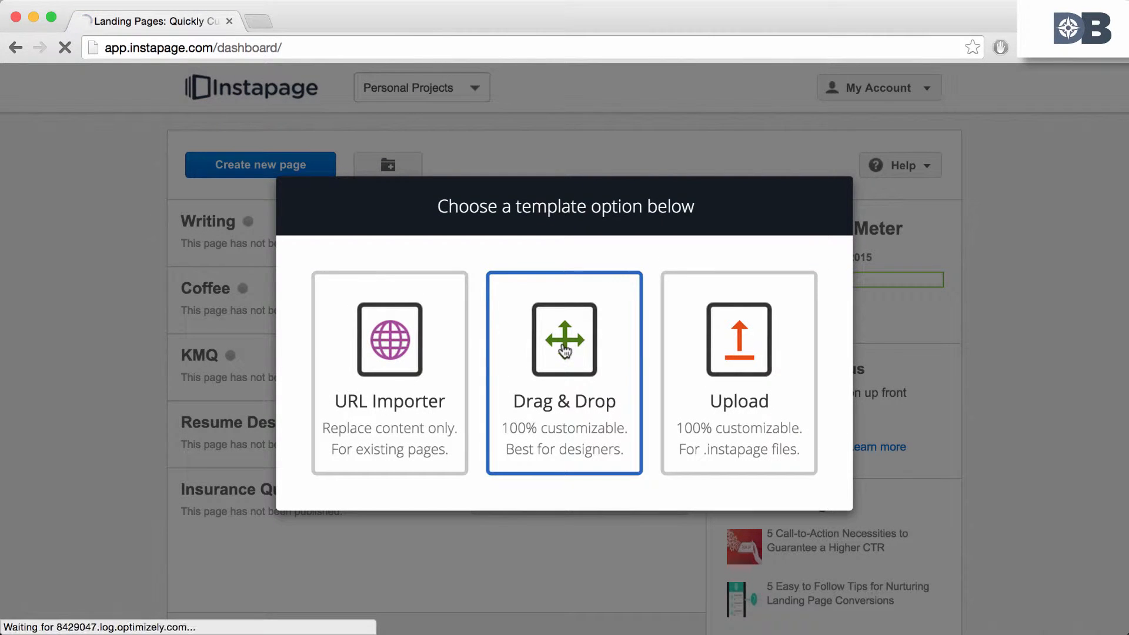
# Step: Pick Drag & Drop, browse categories, and filter to Lead Generation templates
pyautogui.click(564, 339)
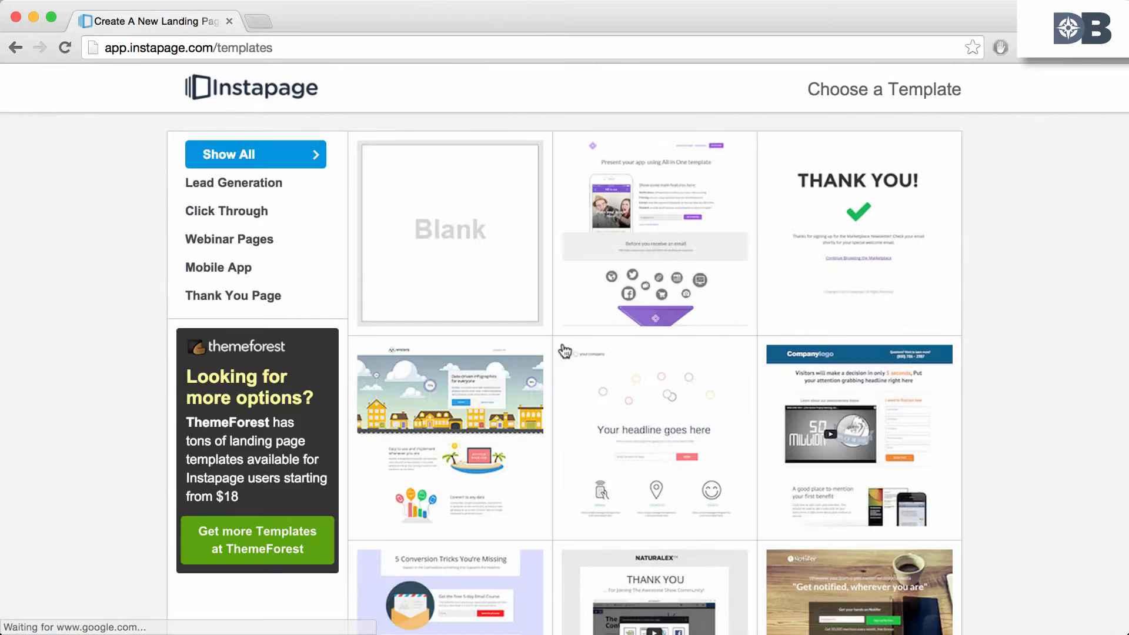
pyautogui.click(226, 210)
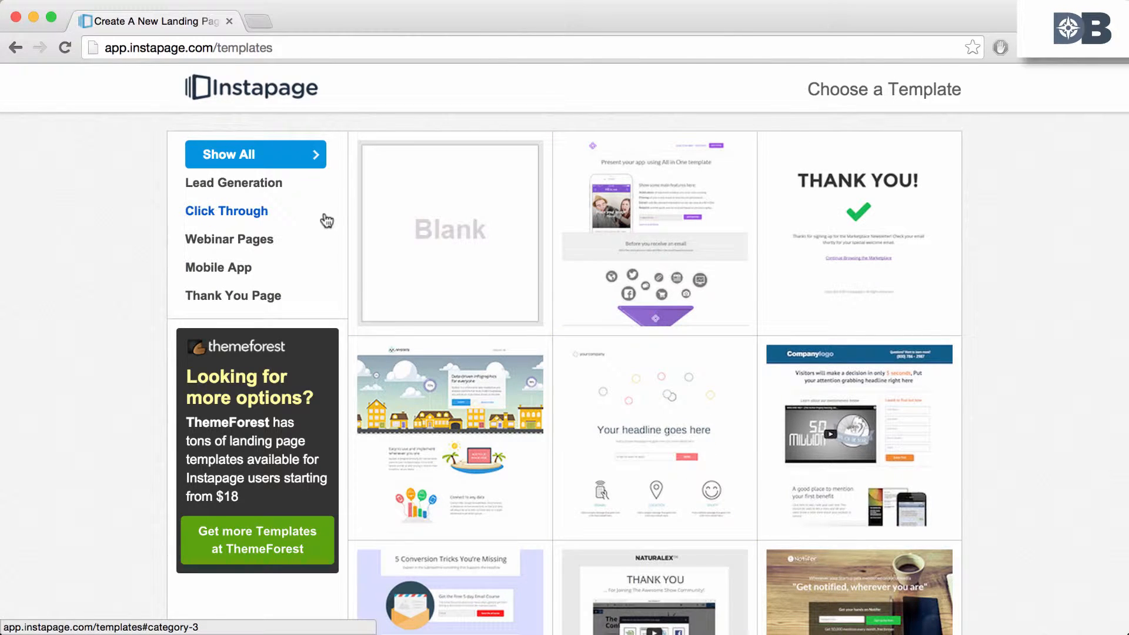
pyautogui.click(233, 183)
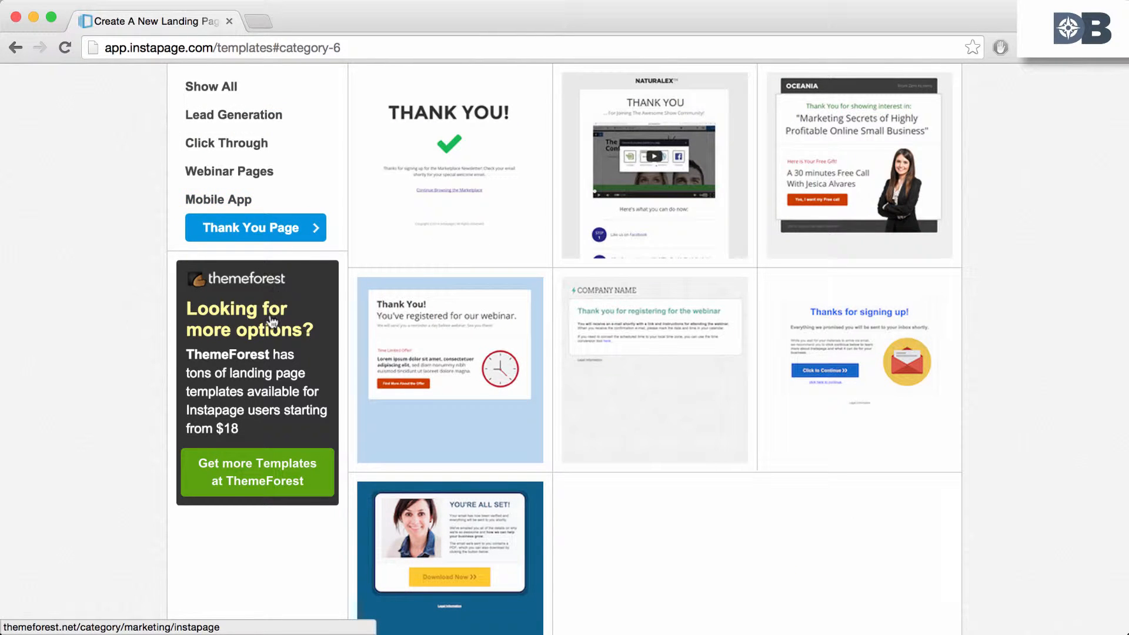
pyautogui.click(251, 114)
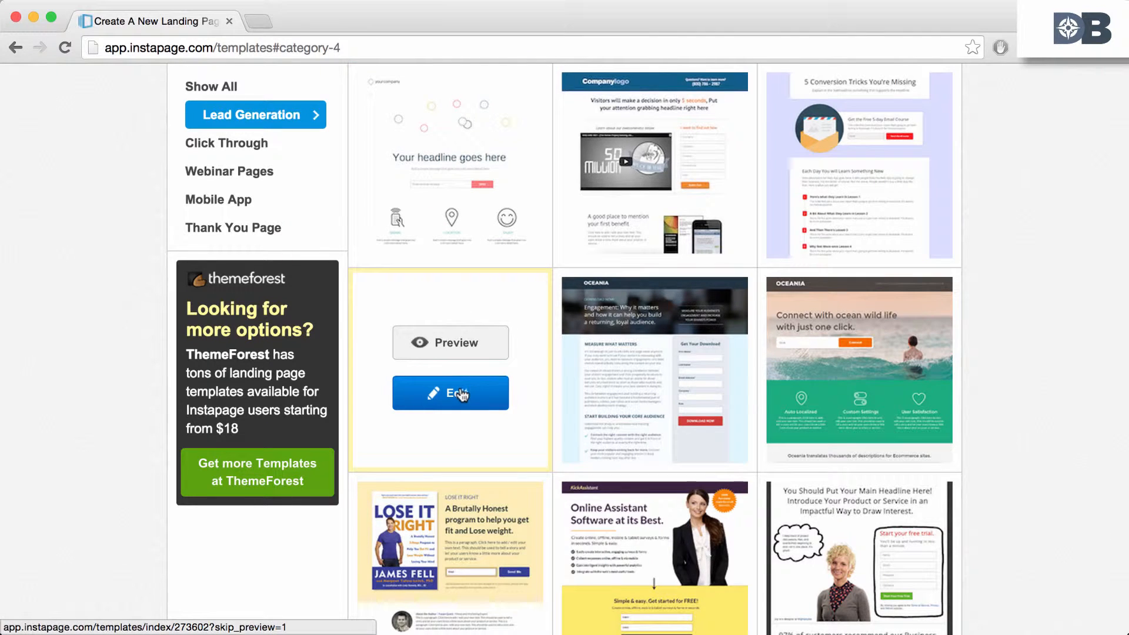
# Step: Edit the coffee-cup template and name the page 'Coffee Delivery'
pyautogui.click(450, 394)
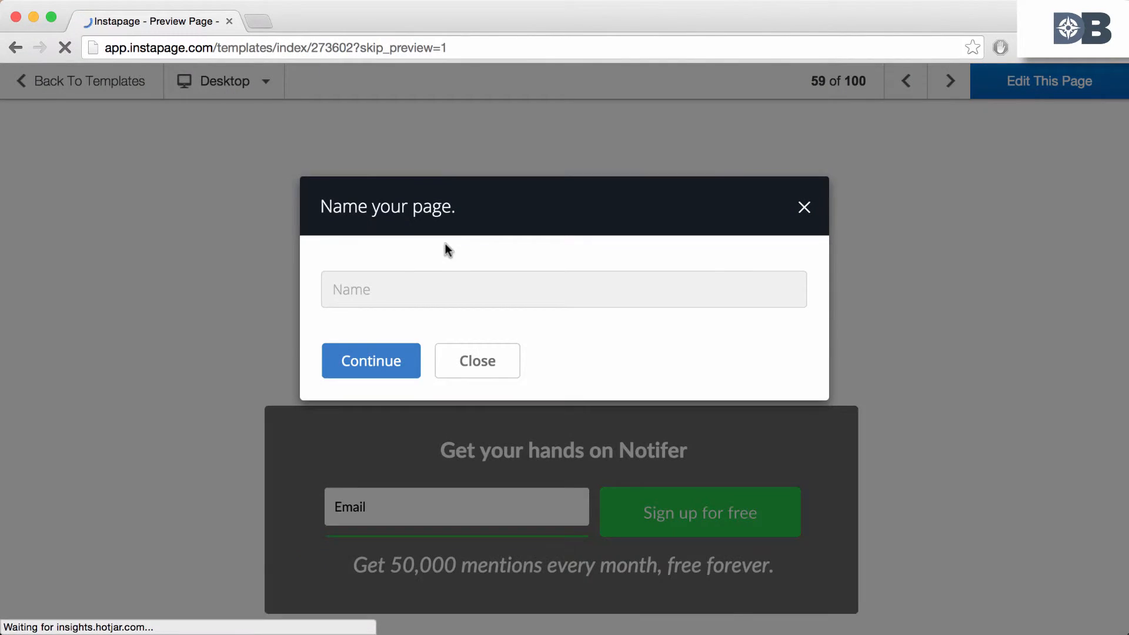
pyautogui.write('Coffee Delivery')
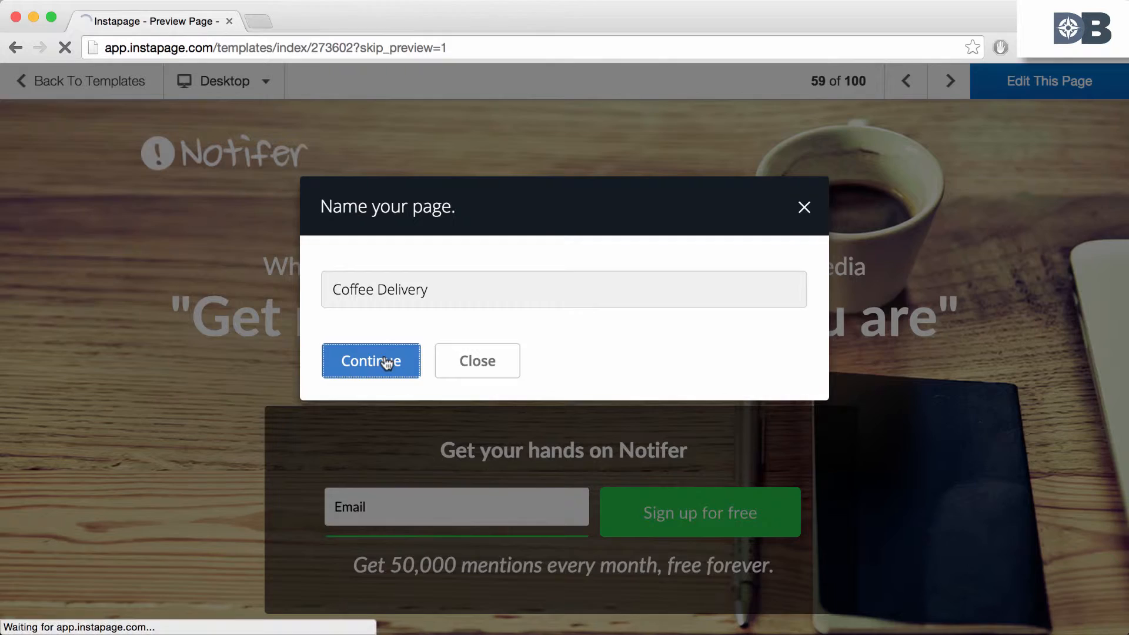
pyautogui.click(371, 360)
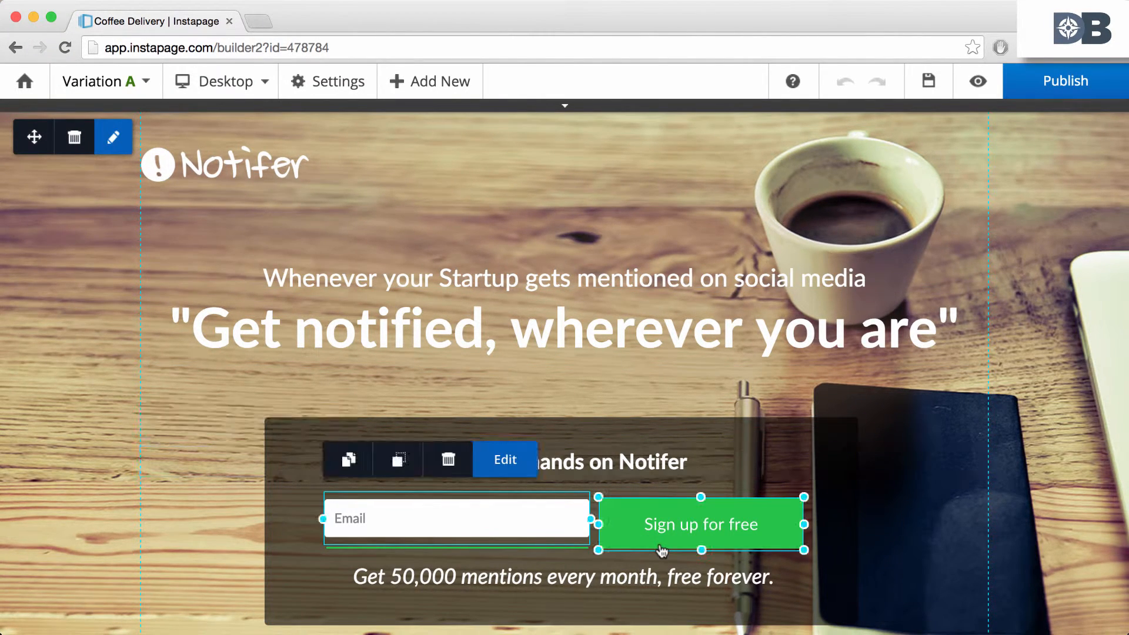
# Step: Drag the 'Sign up for free' button above the headline, then select the form block
pyautogui.moveTo(700, 524); pyautogui.dragTo(663, 270)
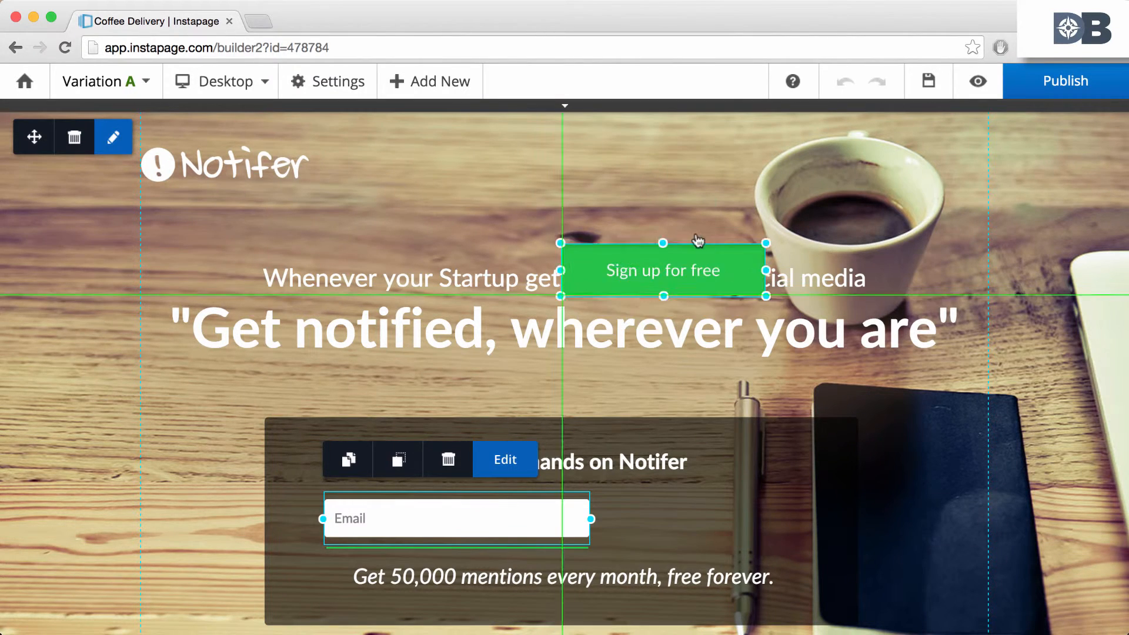
pyautogui.scroll(-3)
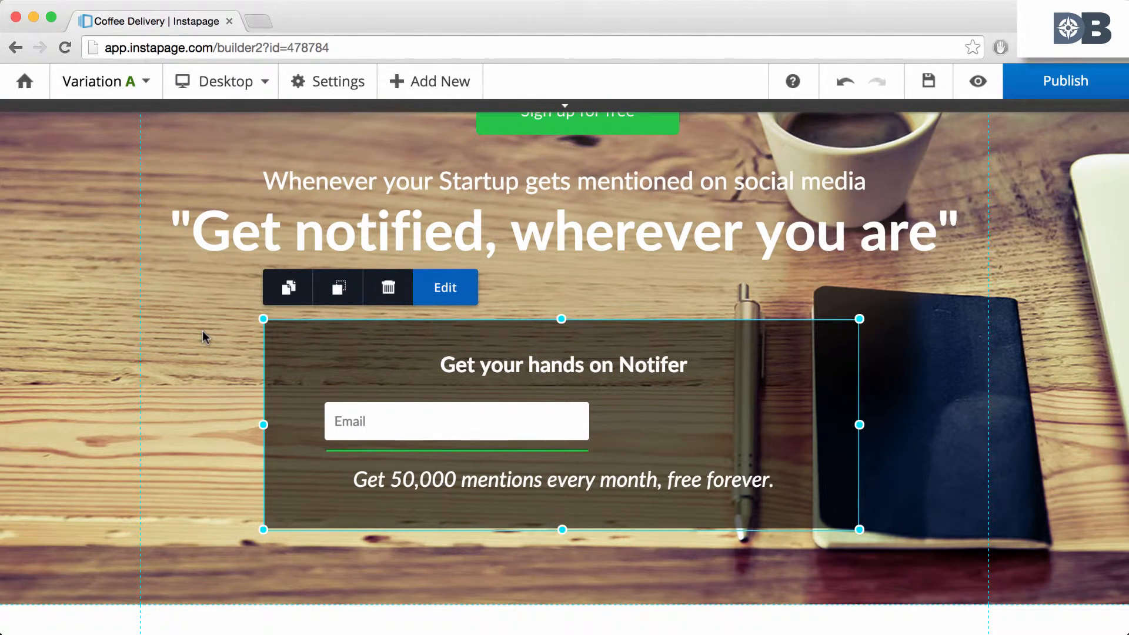
pyautogui.moveTo(337, 286)
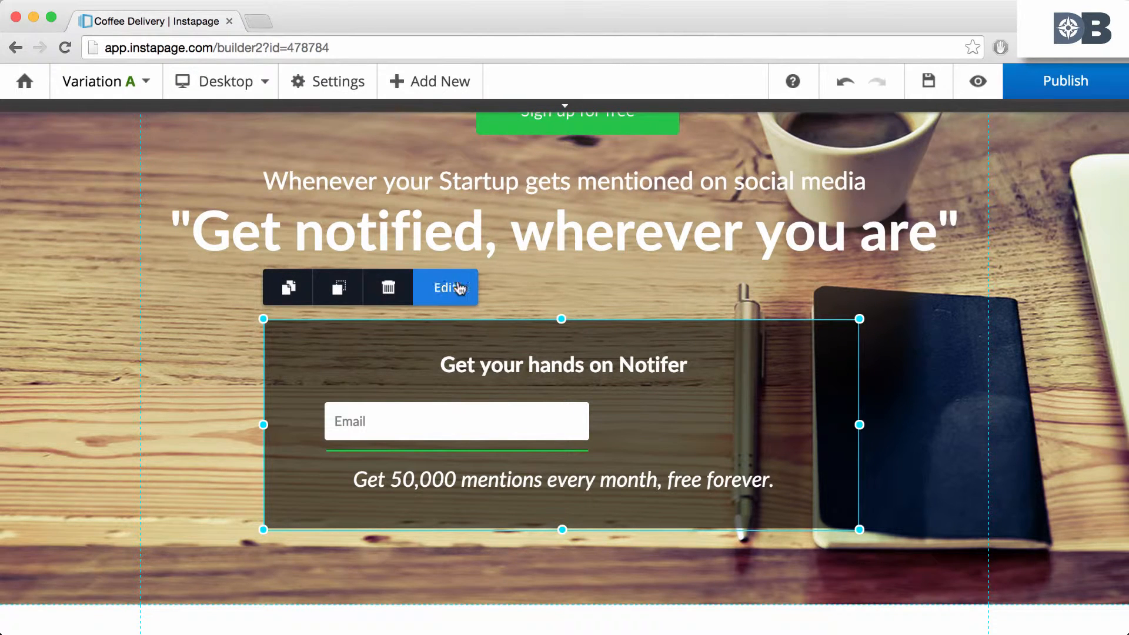
pyautogui.click(444, 287)
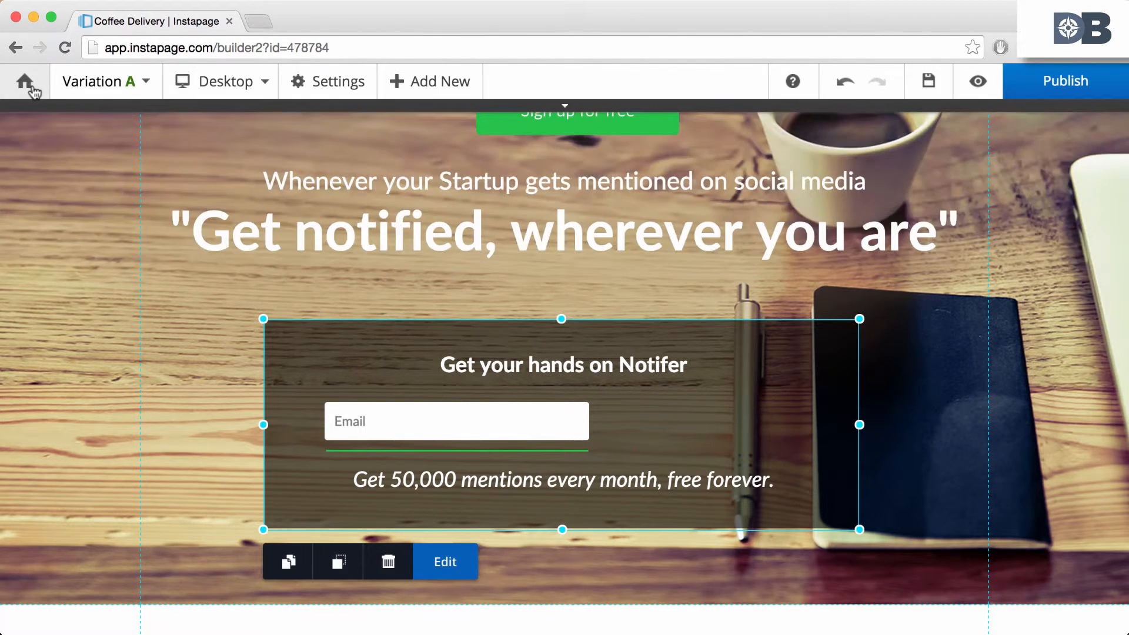
# Step: Add a 'Your headline' element below the main headline, then close the page settings
pyautogui.click(429, 80)
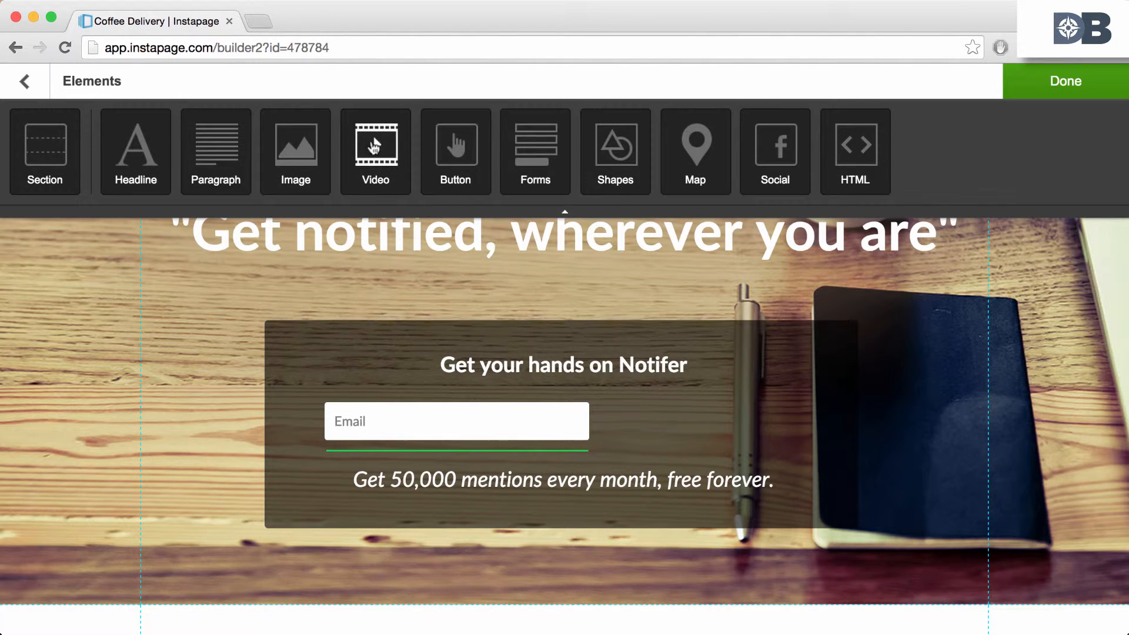
pyautogui.moveTo(695, 151)
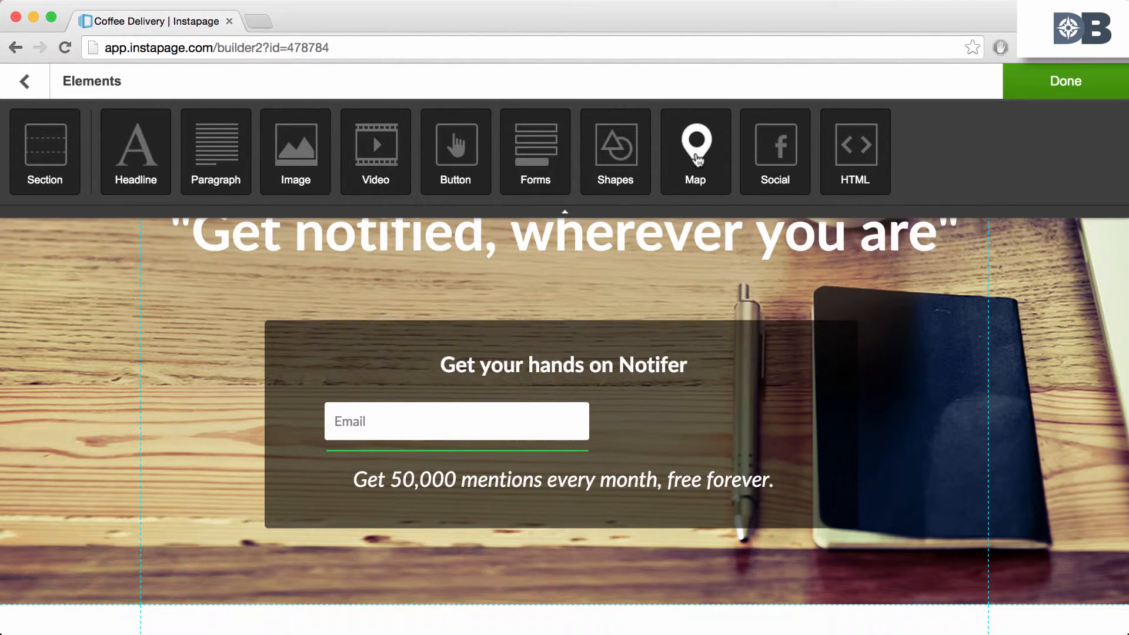
pyautogui.moveTo(294, 144)
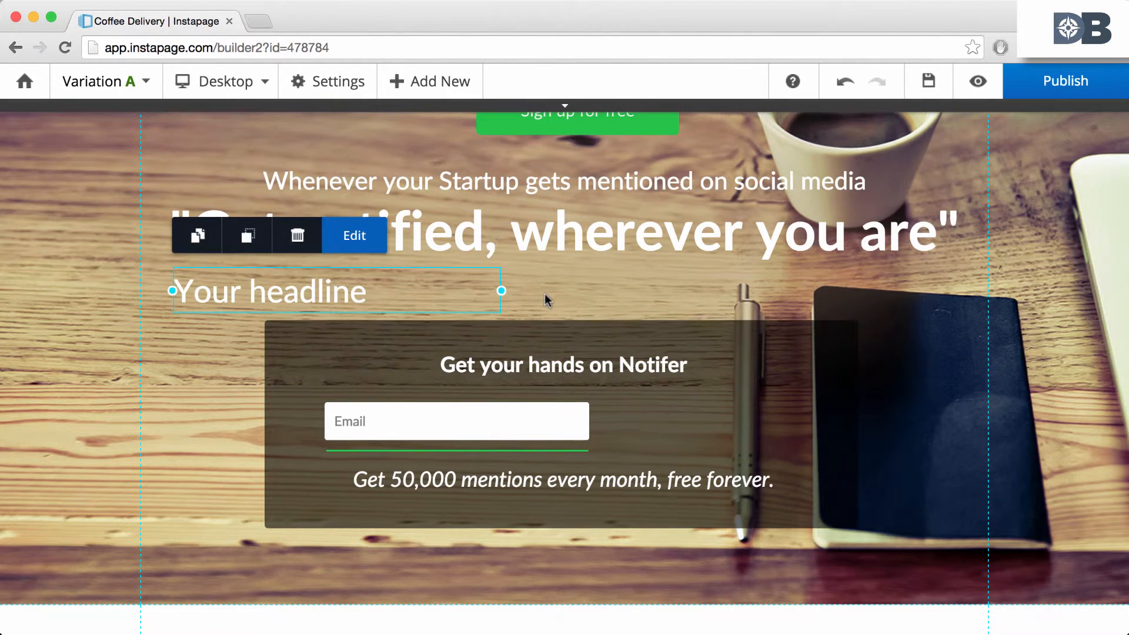
pyautogui.click(328, 81)
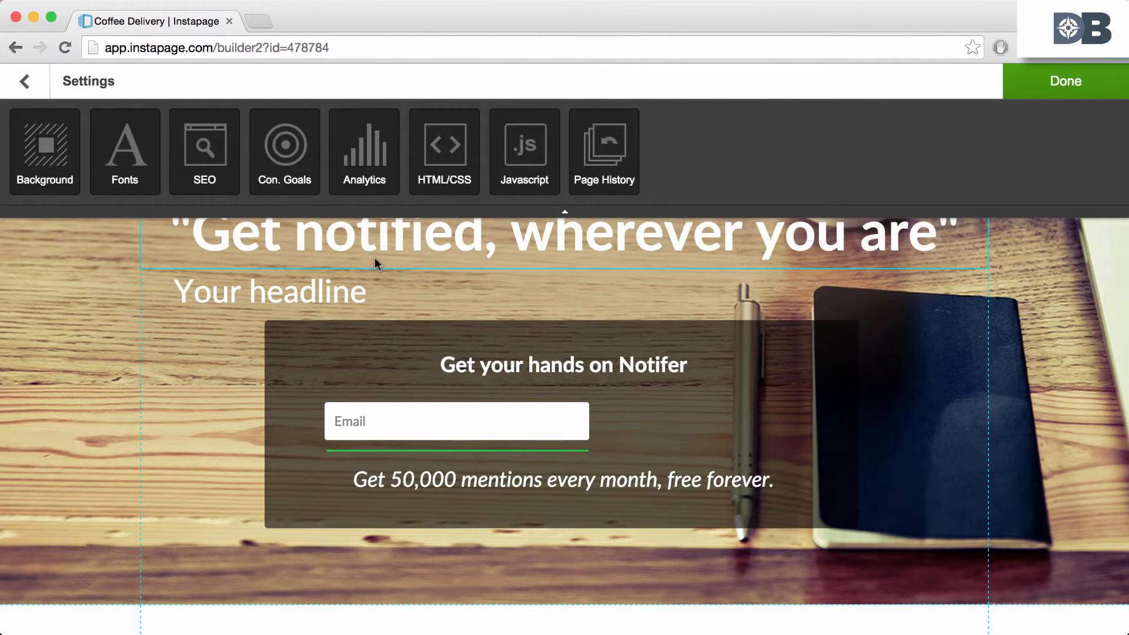
pyautogui.click(23, 81)
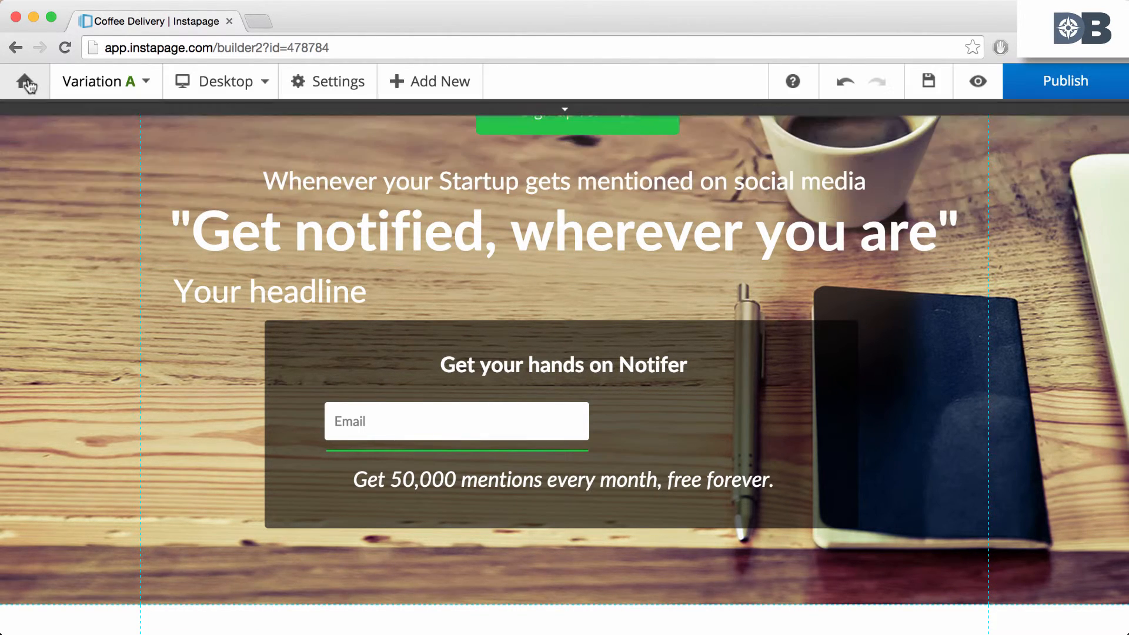